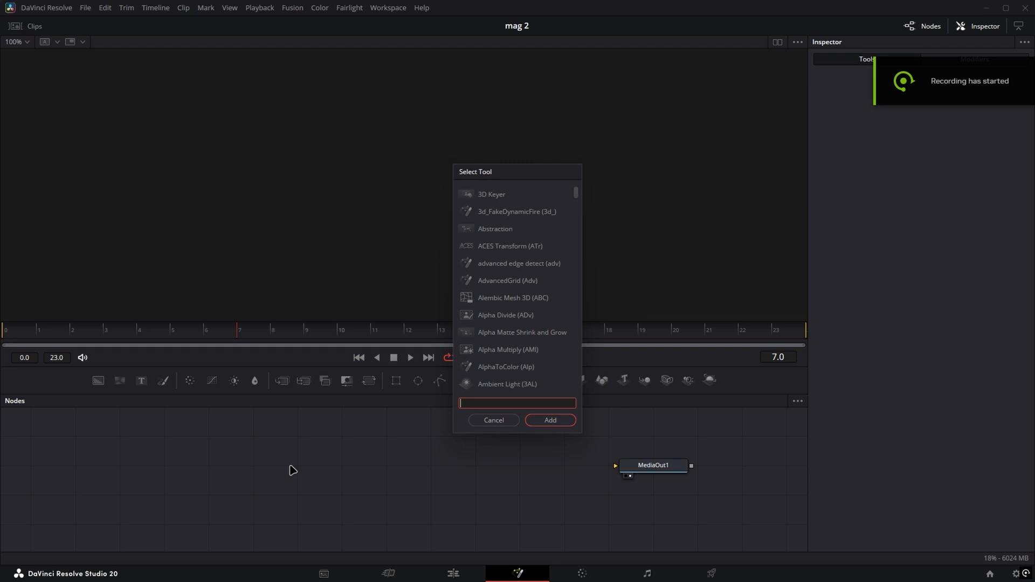
Add txt_MagazineTextV2 (searched as 'magazin') and connect it to MediaOut1, rendering the letter D
{"action": "type", "text": "magazin"}
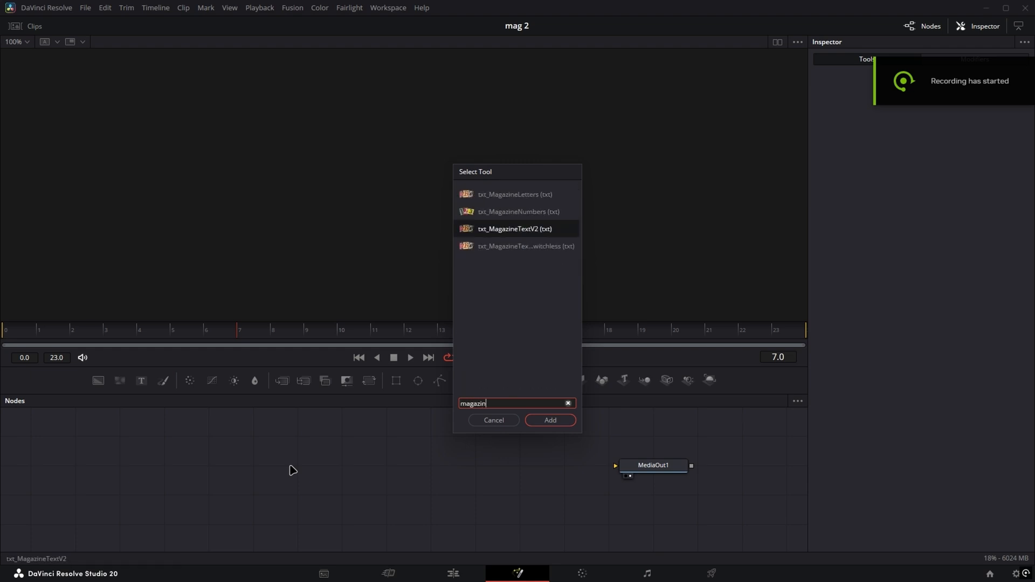
{"action": "left_click", "coordinate": [549, 419]}
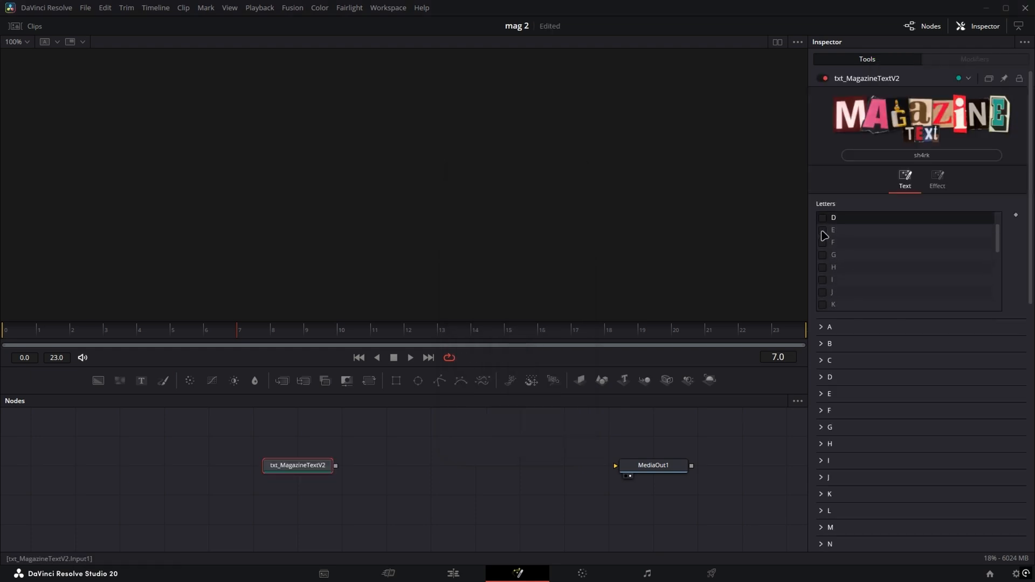
{"action": "left_click", "coordinate": [652, 465]}
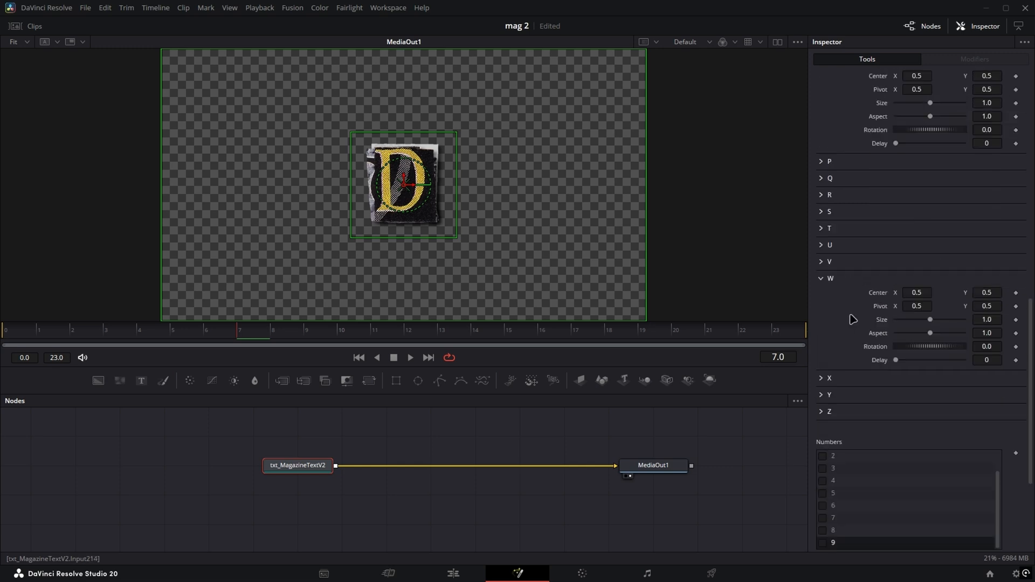